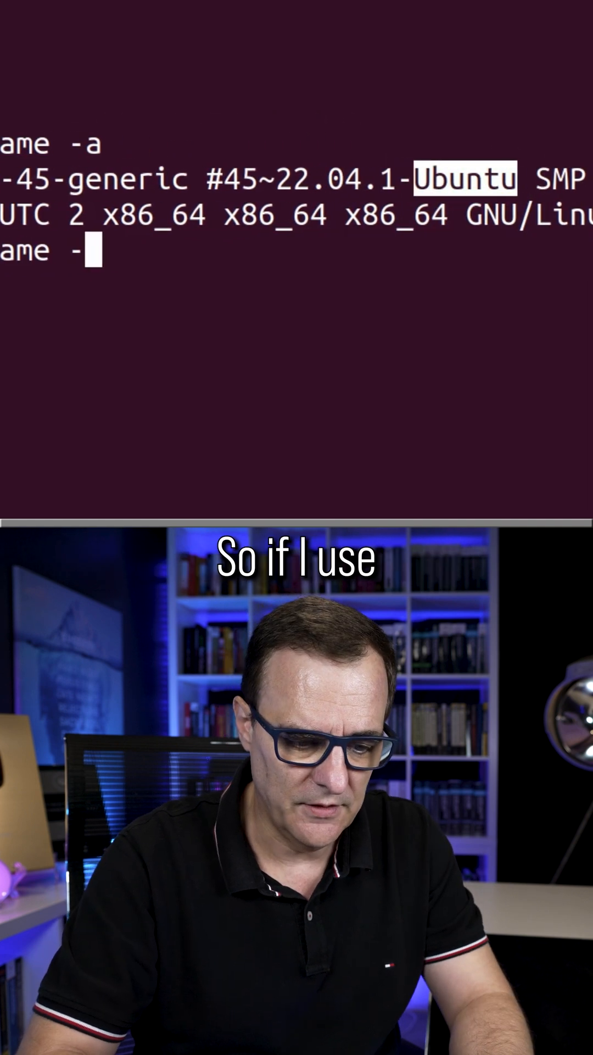
pyautogui.write('uname --help')
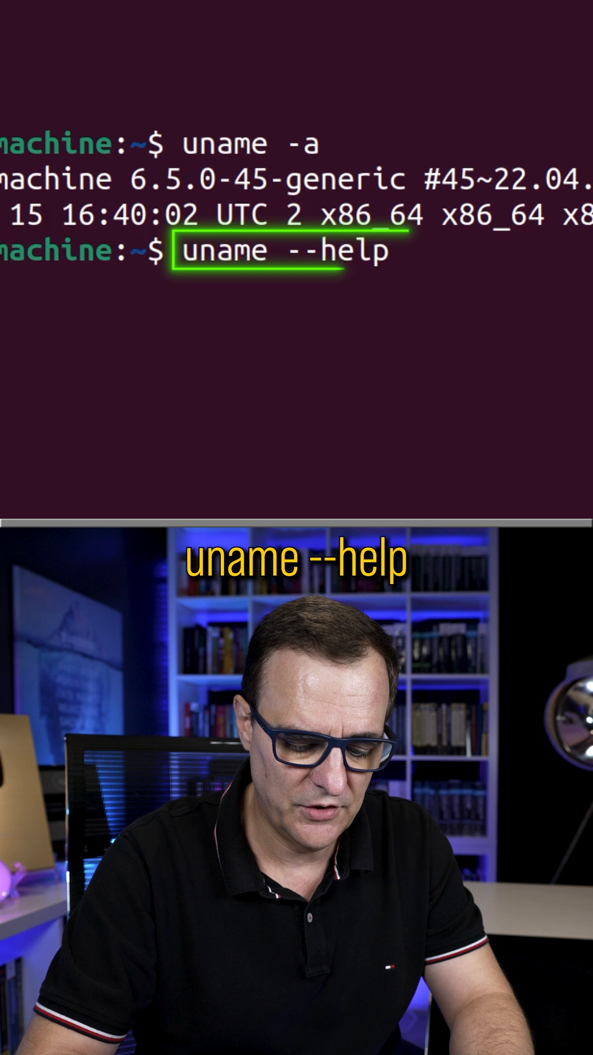